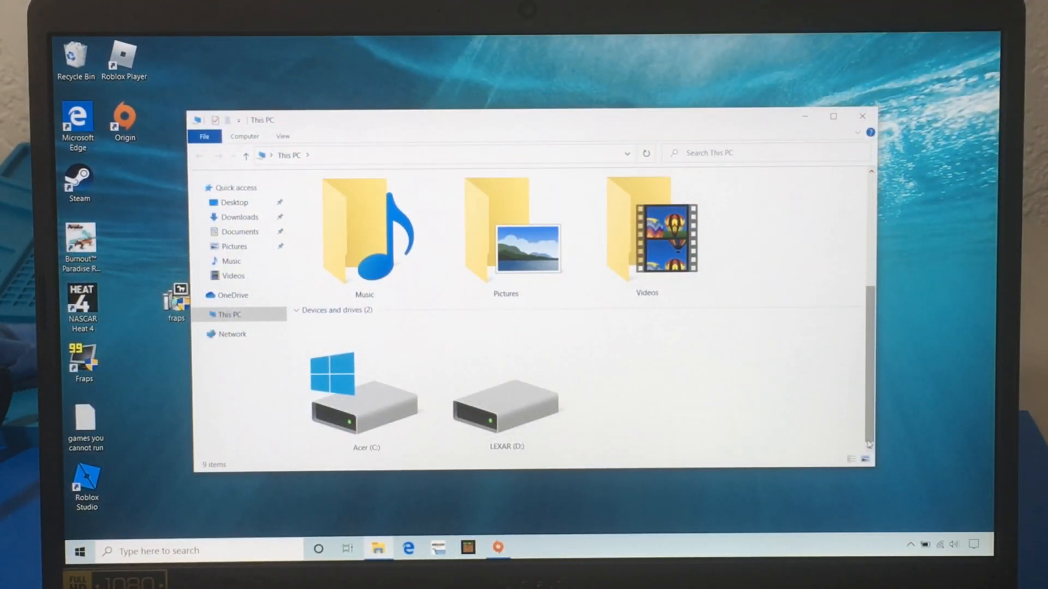
# Confirm the LEXAR (D:) drive is empty in File Explorer, then bring Steam to the front.
pyautogui.click(504, 401)
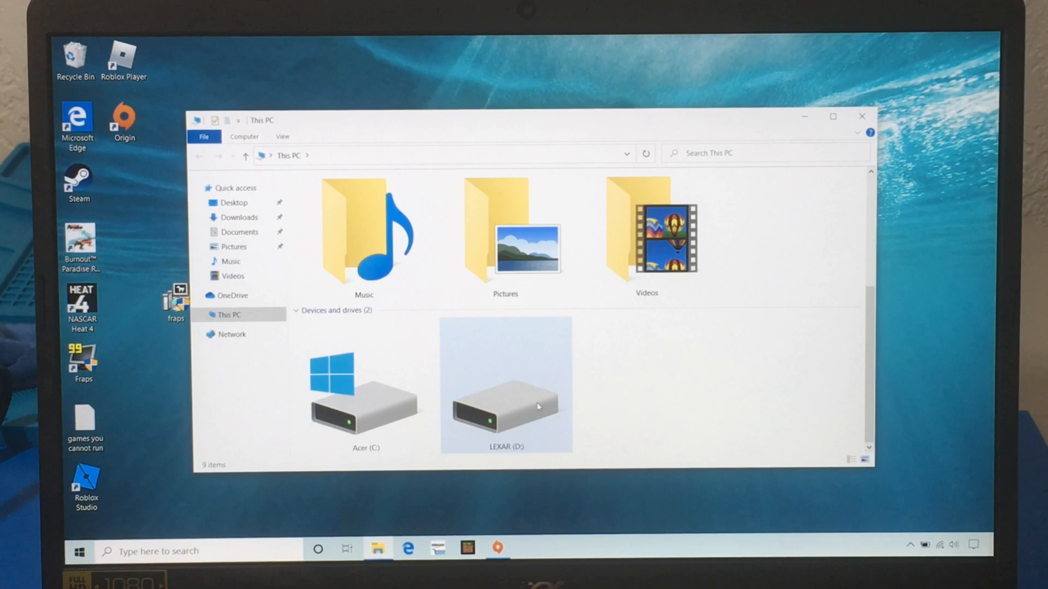
pyautogui.click(505, 394)
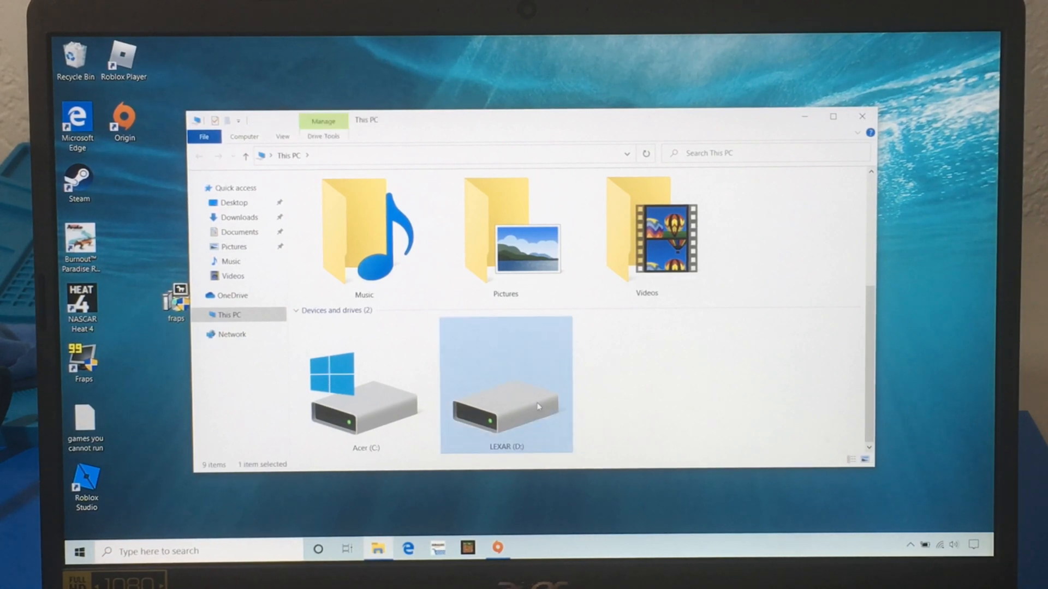
pyautogui.doubleClick(505, 384)
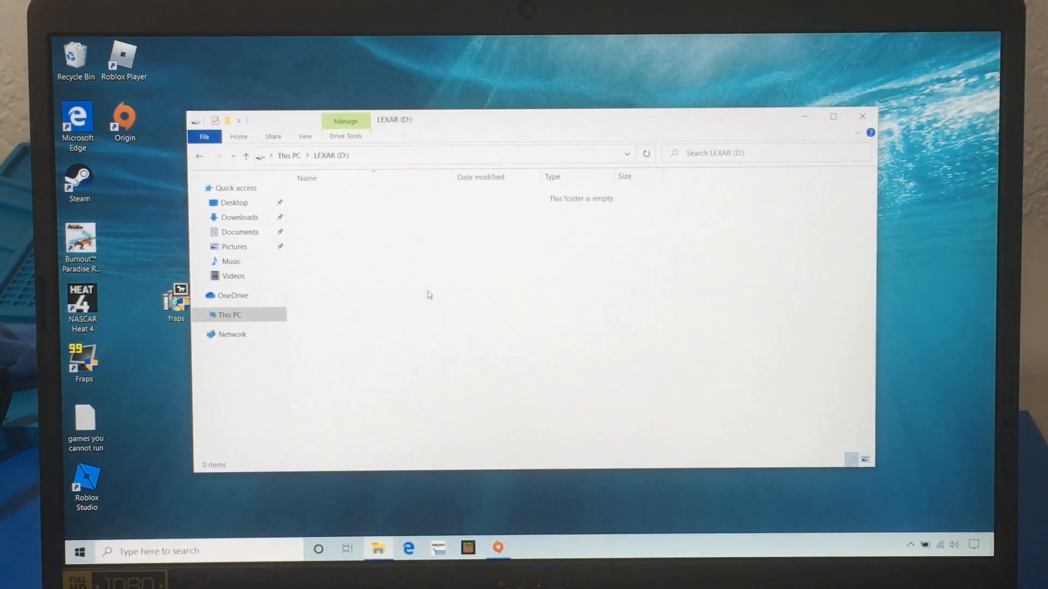
pyautogui.click(234, 203)
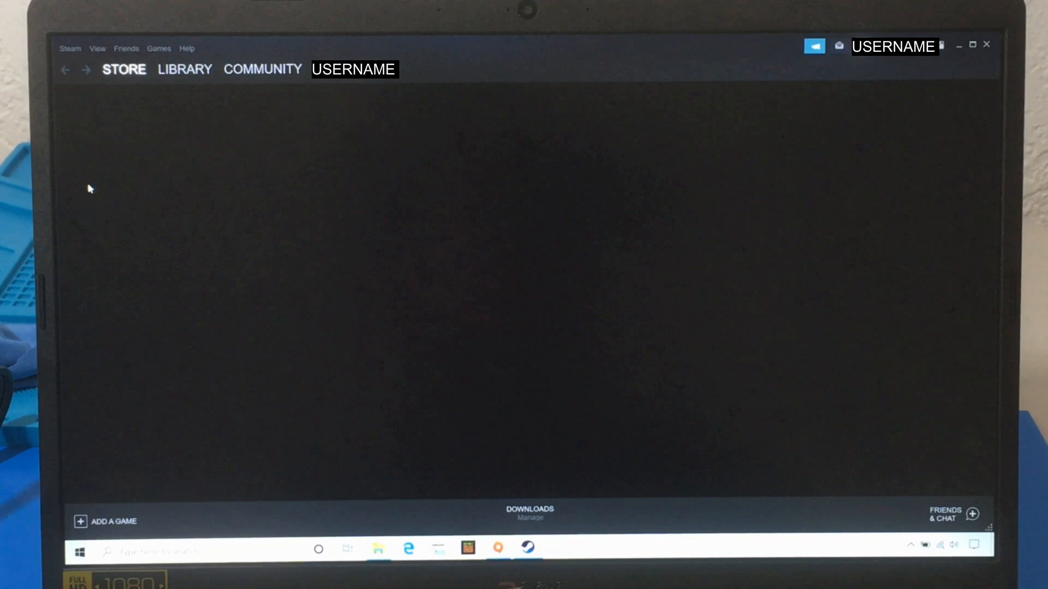
# Reach Steam's Settings on the Downloads page with its content library options.
pyautogui.click(124, 69)
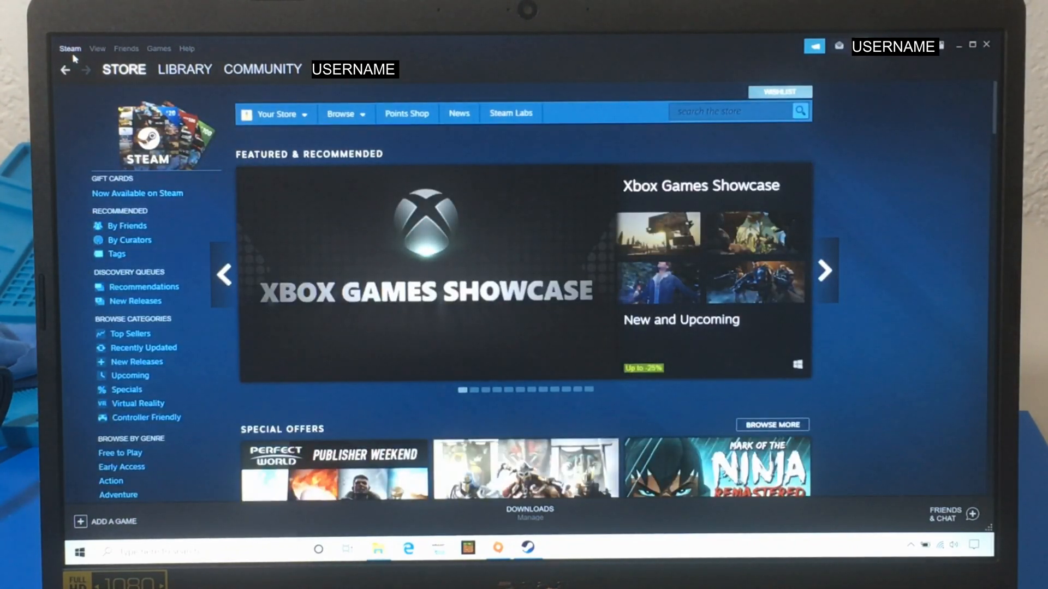
pyautogui.click(69, 48)
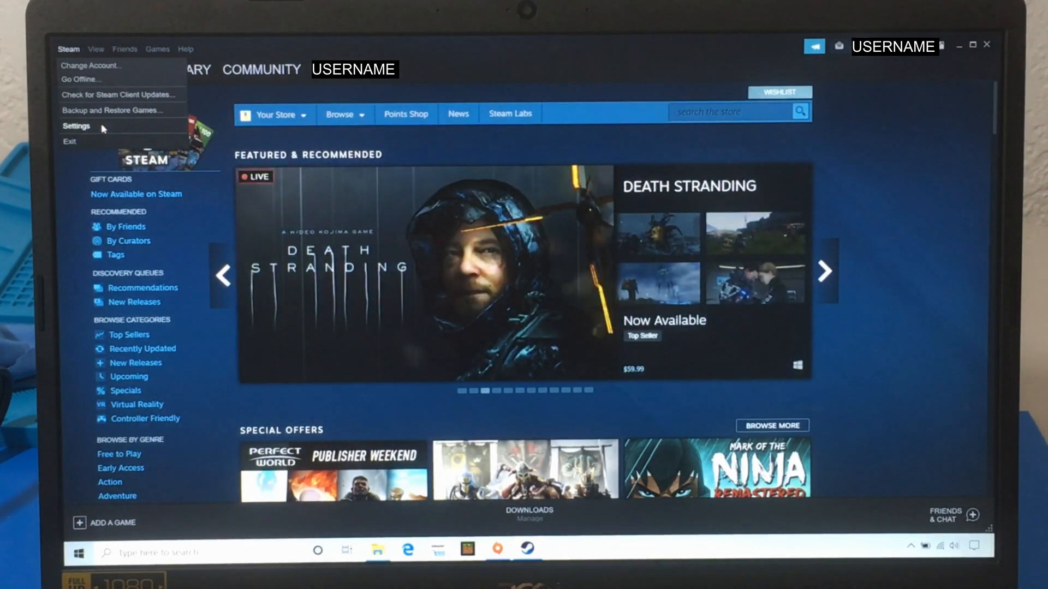
pyautogui.click(76, 126)
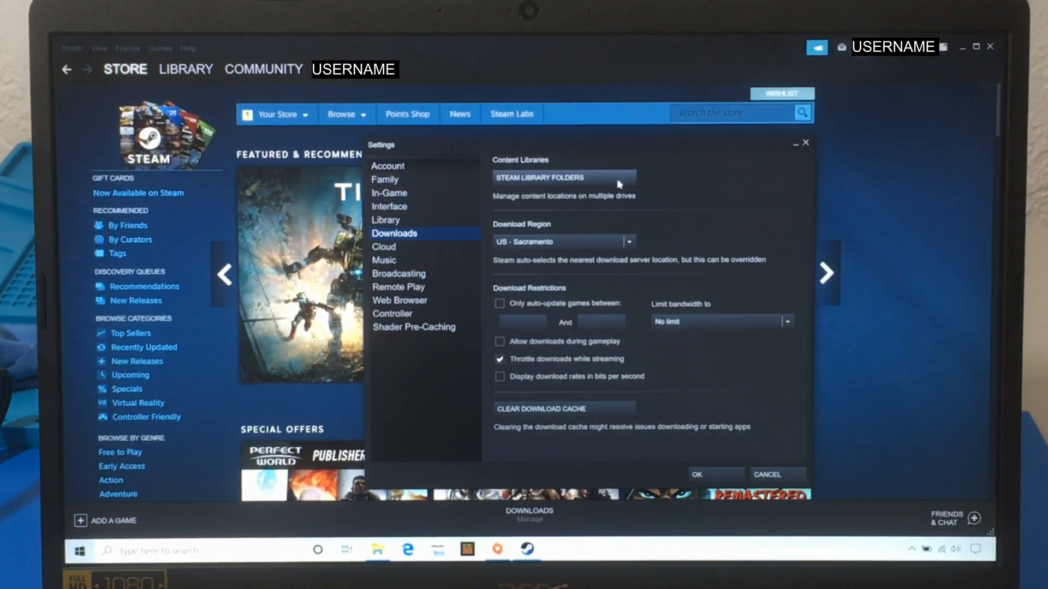
# Start adding a new Steam library folder and browse the chooser to the D:\ root.
pyautogui.click(562, 178)
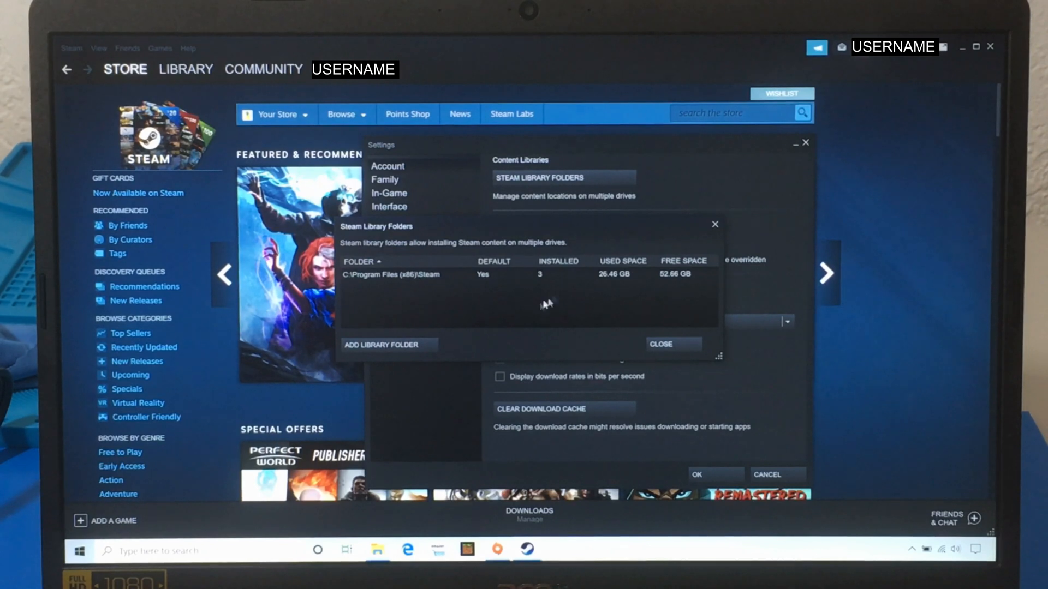
pyautogui.moveTo(439, 286)
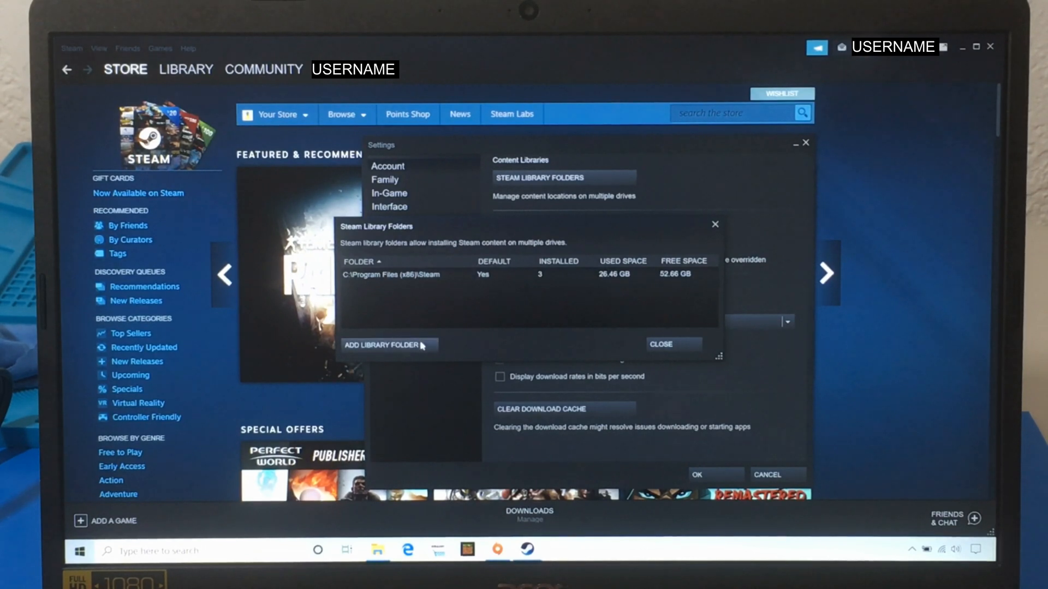
pyautogui.click(387, 345)
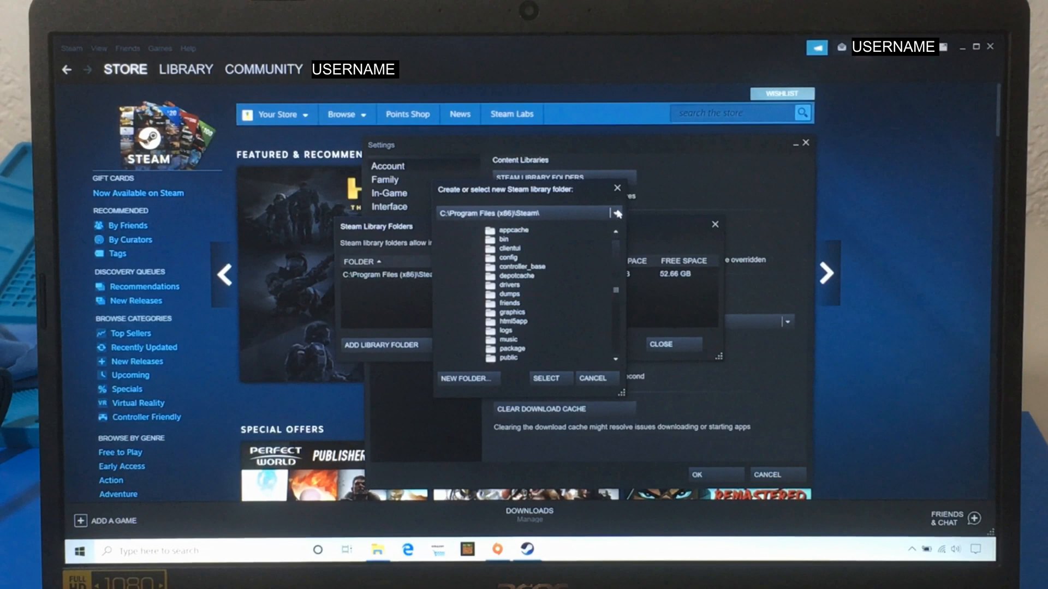
pyautogui.click(614, 214)
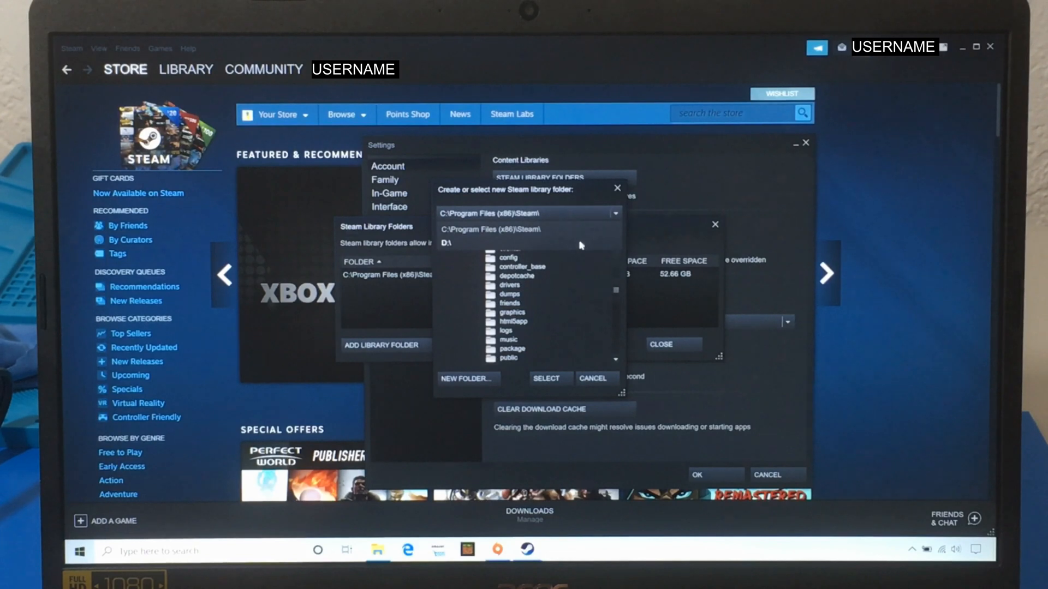
pyautogui.click(446, 244)
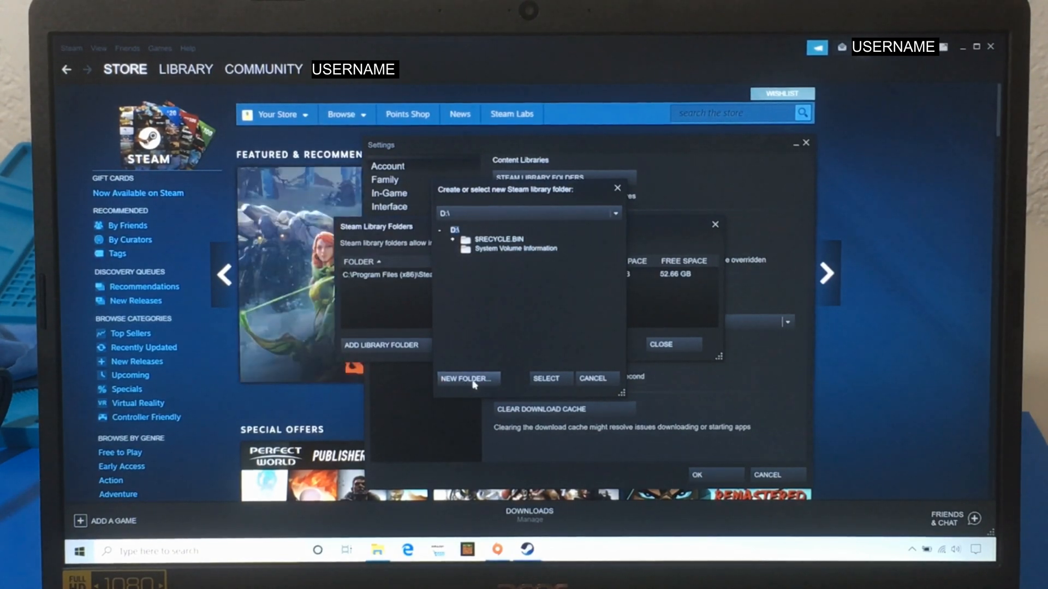
# Create a new folder named SteamLibraryLexarSSD at the root of D:.
pyautogui.click(467, 379)
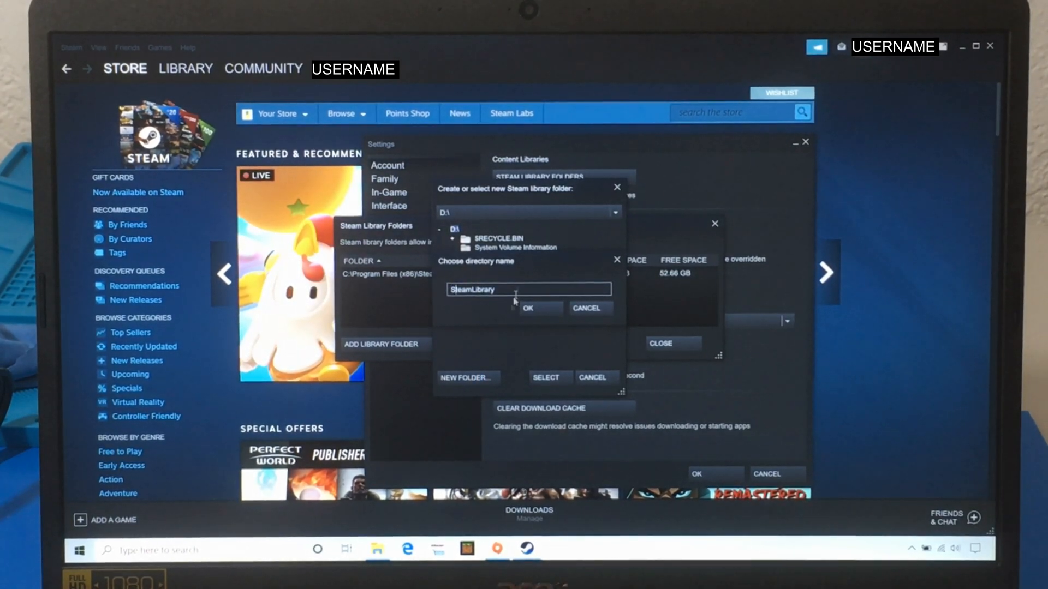
pyautogui.write('LexarSSD')
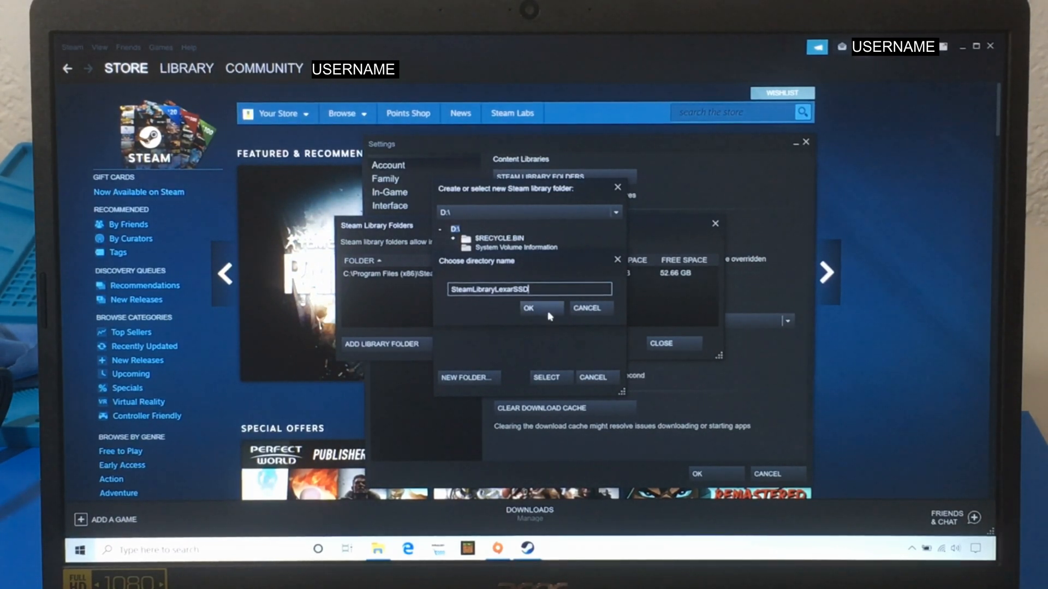
pyautogui.click(527, 308)
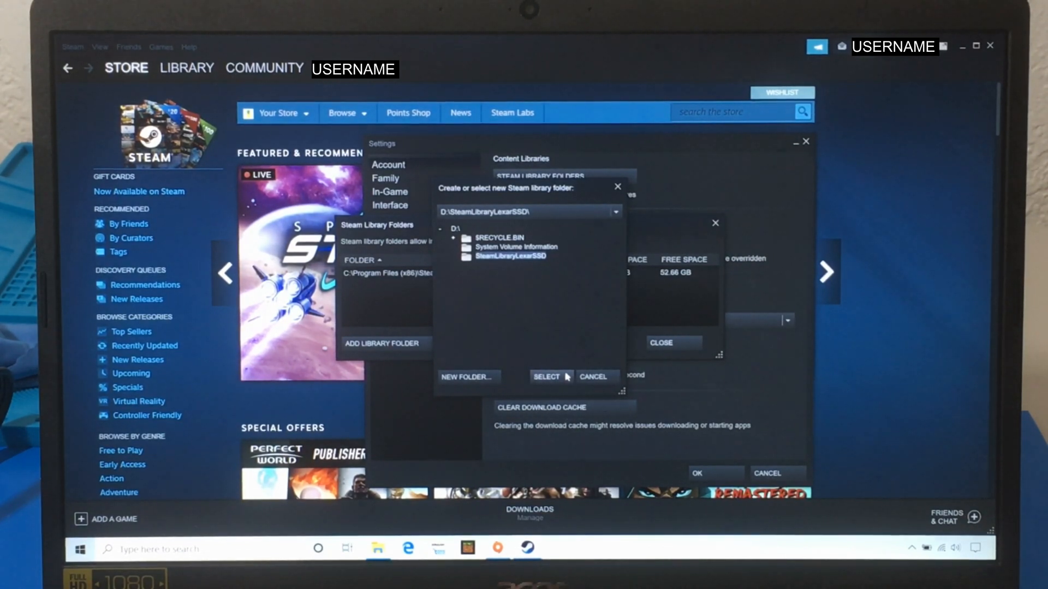
# Select D:\SteamLibraryLexarSSD as the new library folder and close the folders list.
pyautogui.click(545, 376)
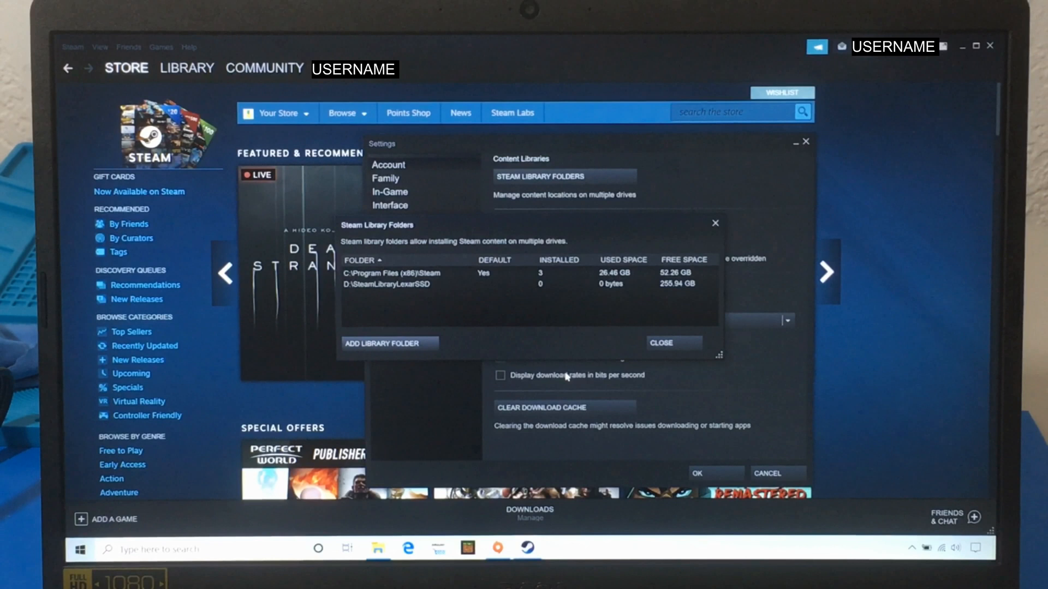
pyautogui.moveTo(408, 299)
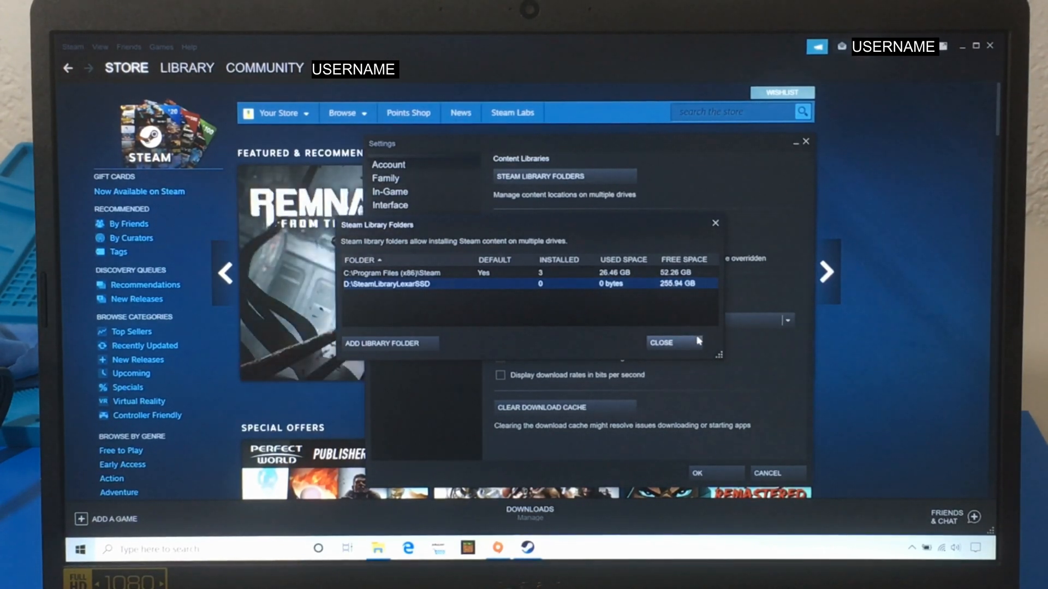
pyautogui.click(661, 343)
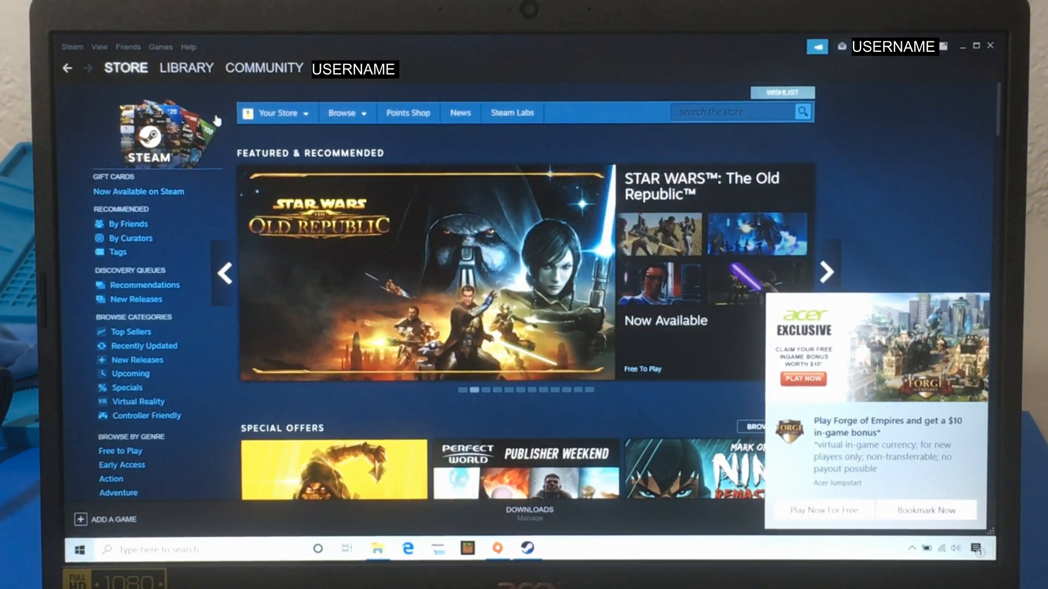
# Go to Grand Theft Auto V in the Library and start its install dialog.
pyautogui.click(187, 68)
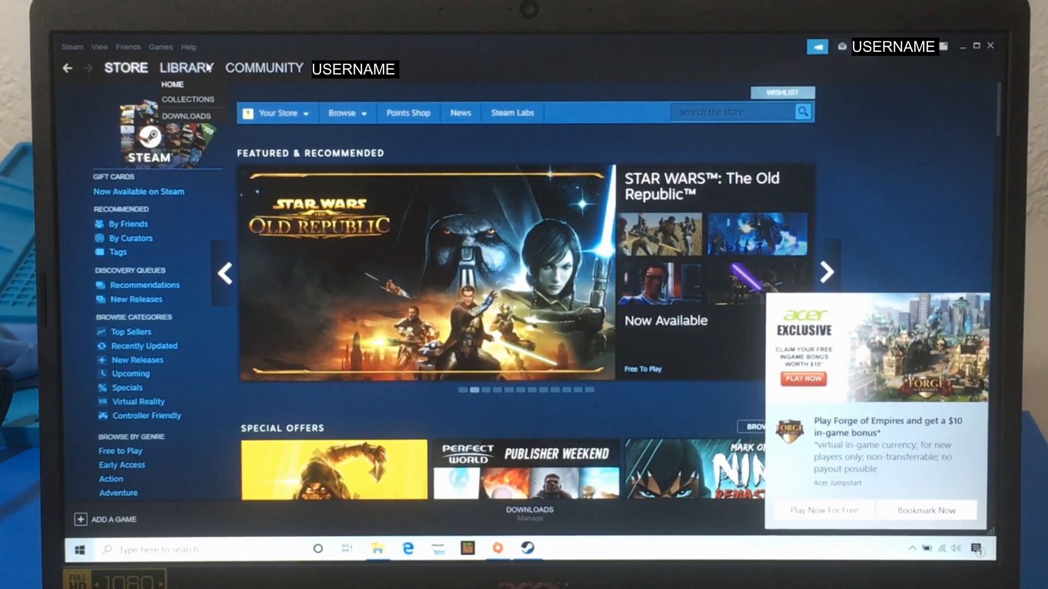
pyautogui.click(185, 68)
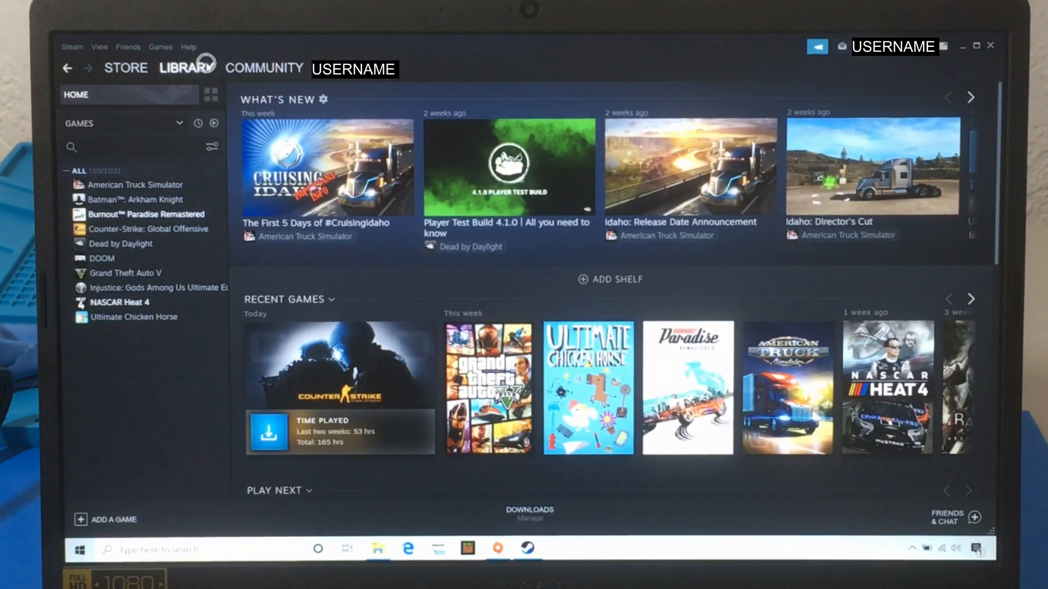
pyautogui.click(148, 229)
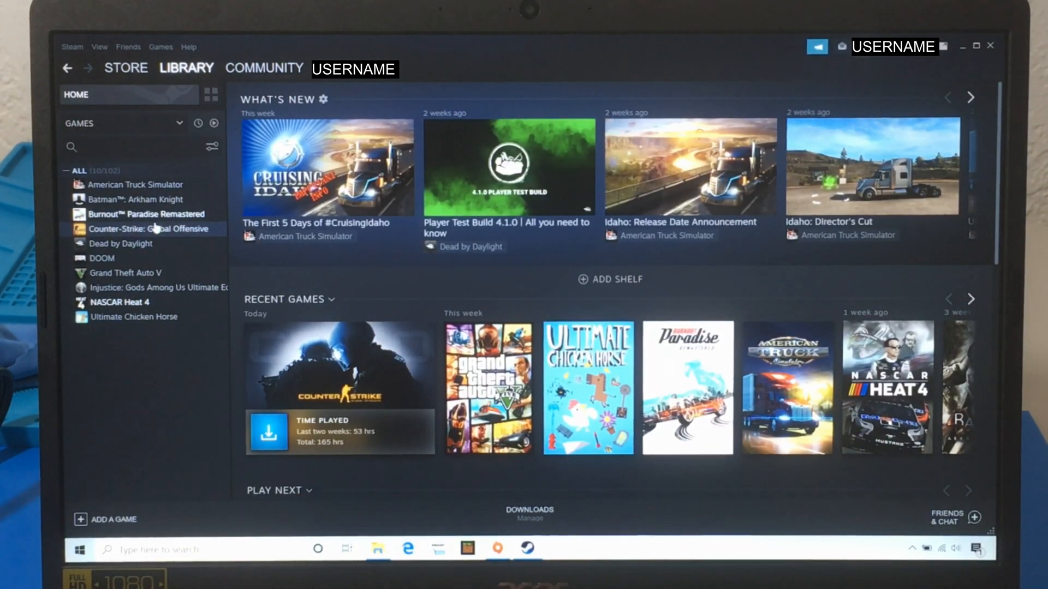
pyautogui.click(124, 273)
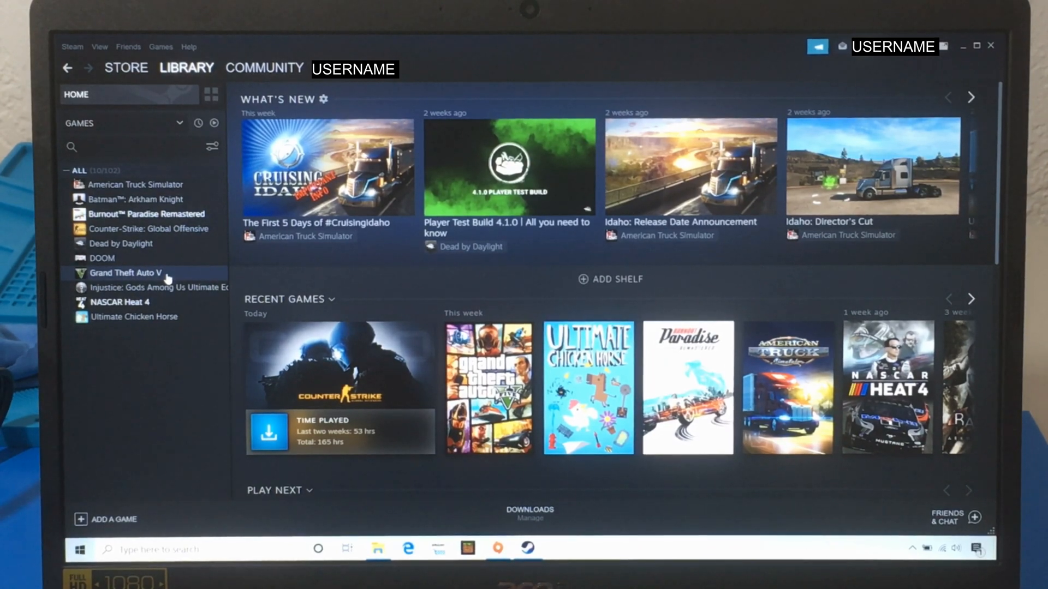
pyautogui.click(123, 273)
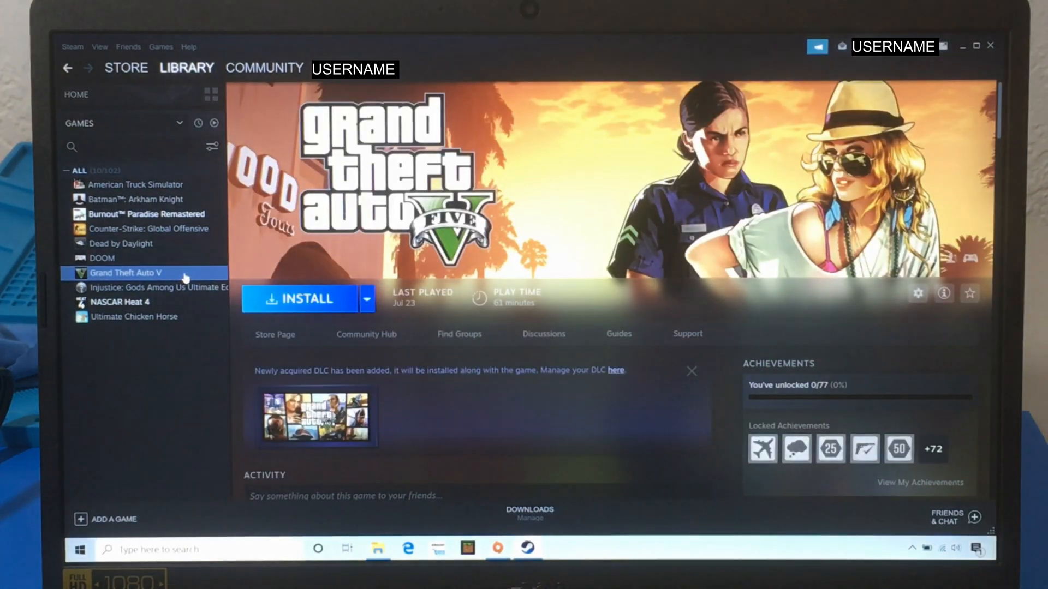
pyautogui.click(365, 298)
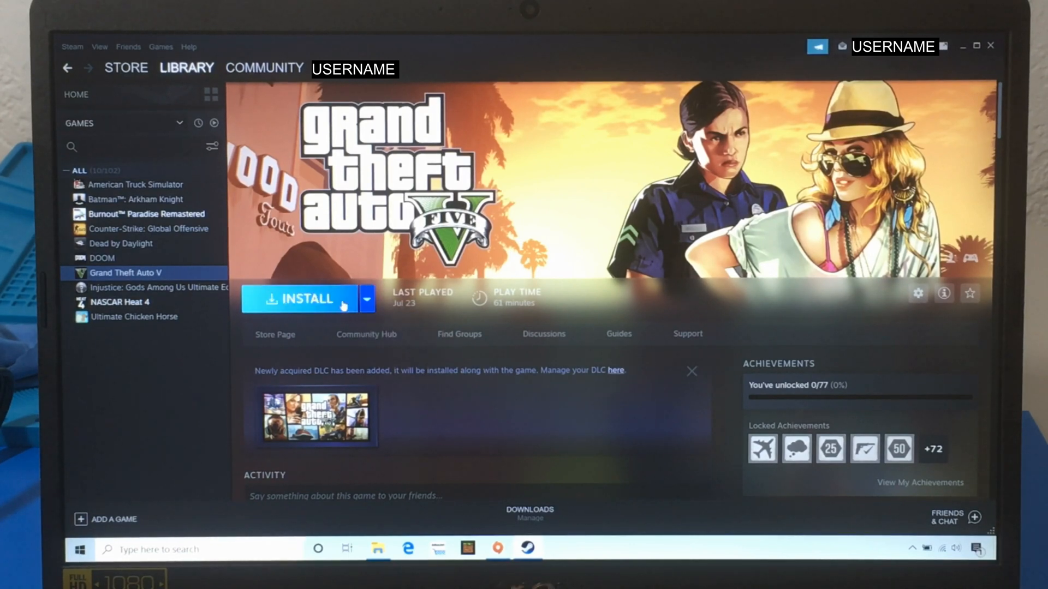
pyautogui.click(307, 299)
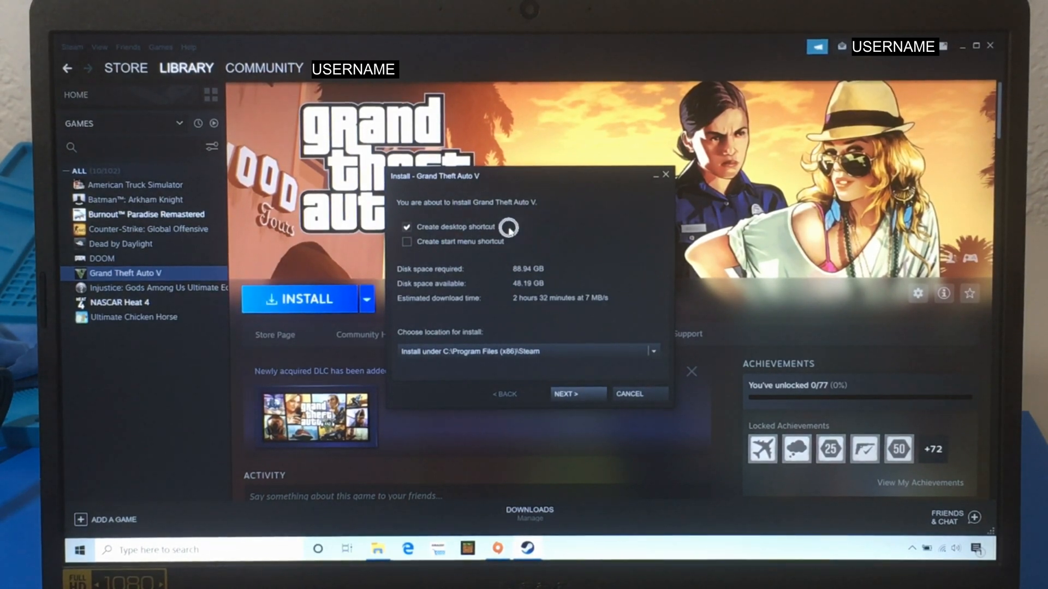
pyautogui.moveTo(572, 281)
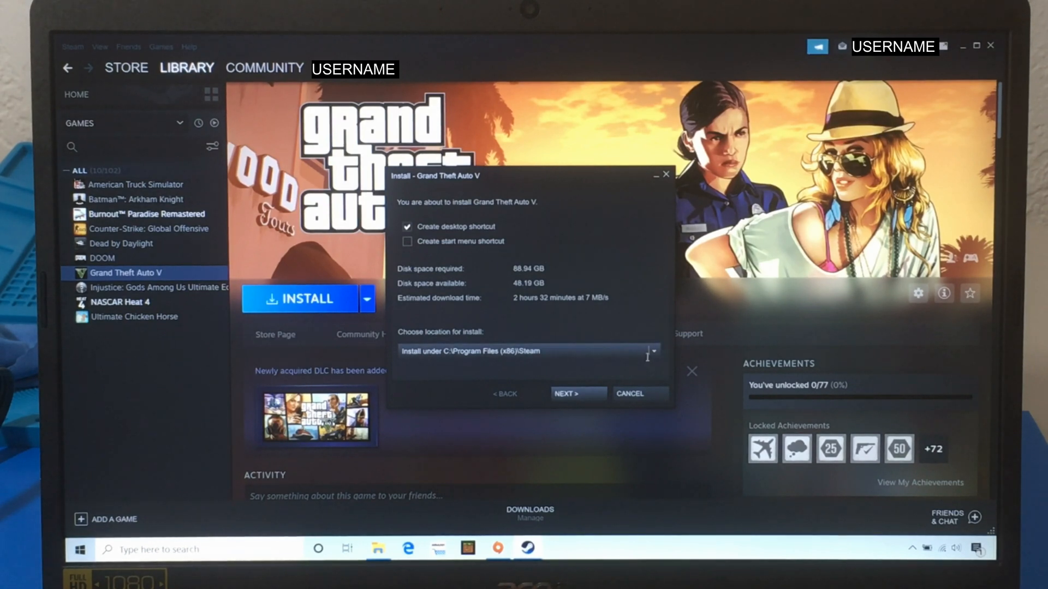
# Target the GTA V install at D:\SteamLibraryLexarSSD and proceed with installation.
pyautogui.click(652, 351)
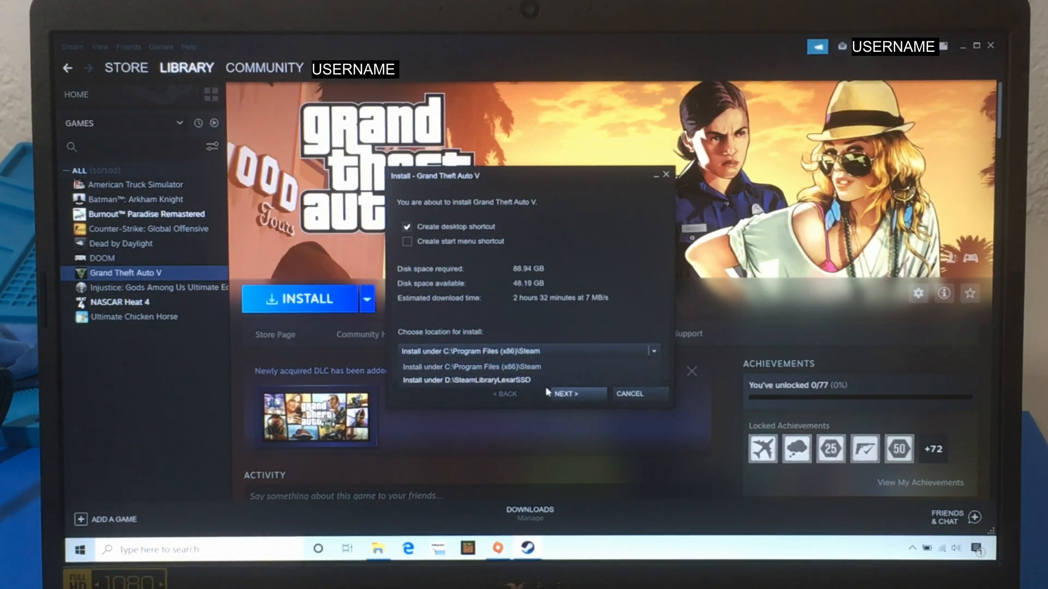
pyautogui.click(466, 380)
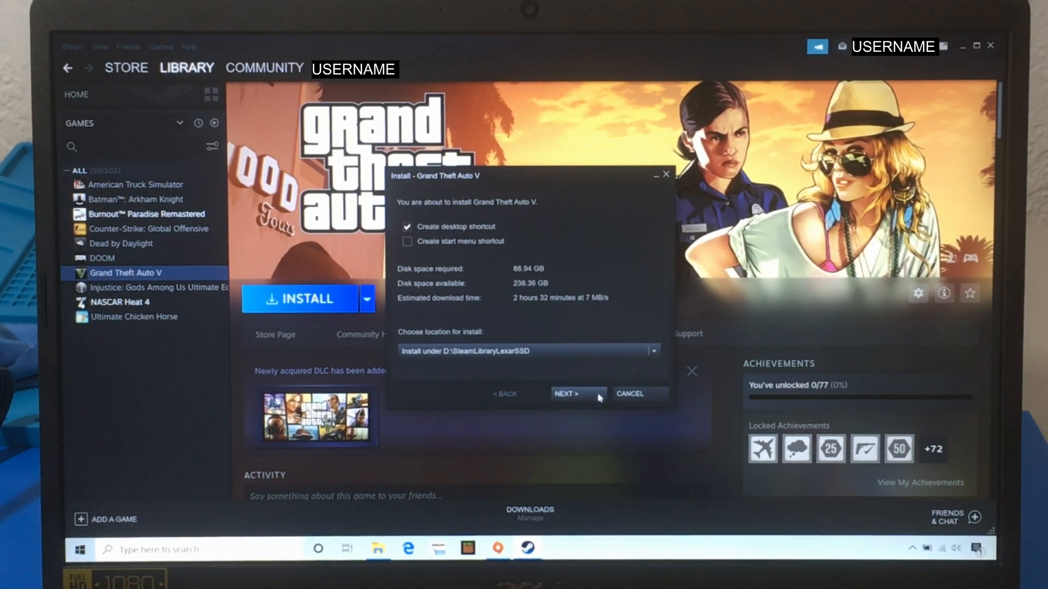
pyautogui.click(577, 394)
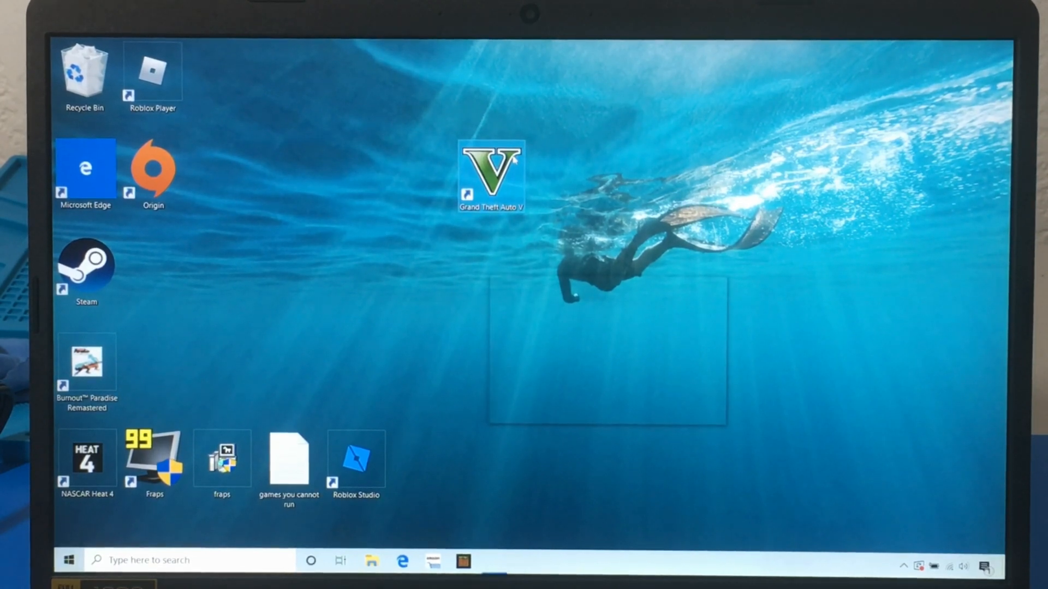
# Launch GTA V from the desktop shortcut and install the Rockstar Games Launcher to D:\Launcher.
pyautogui.doubleClick(491, 175)
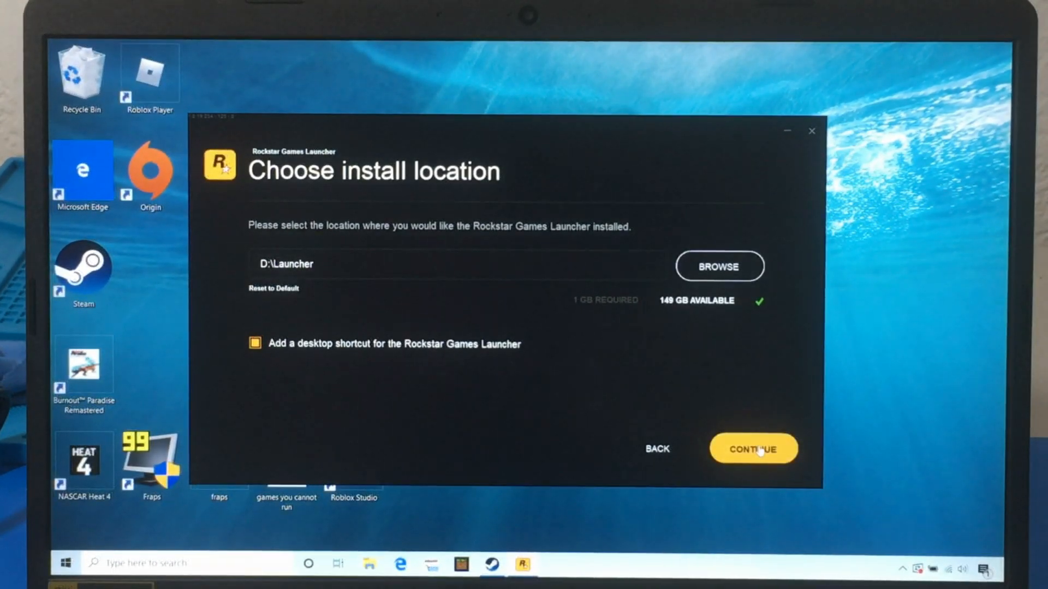
pyautogui.click(752, 449)
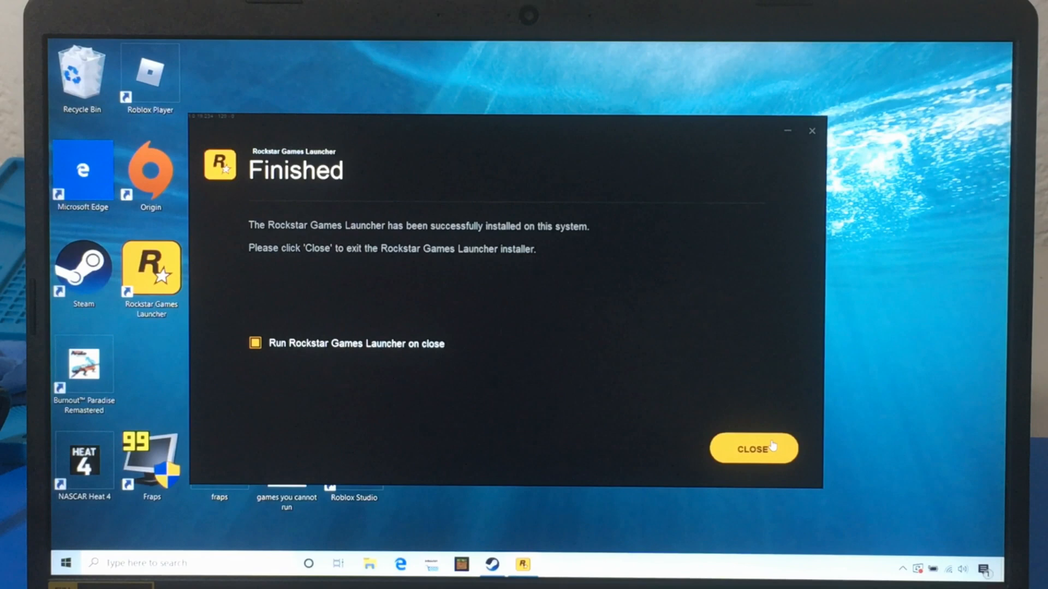
pyautogui.click(753, 449)
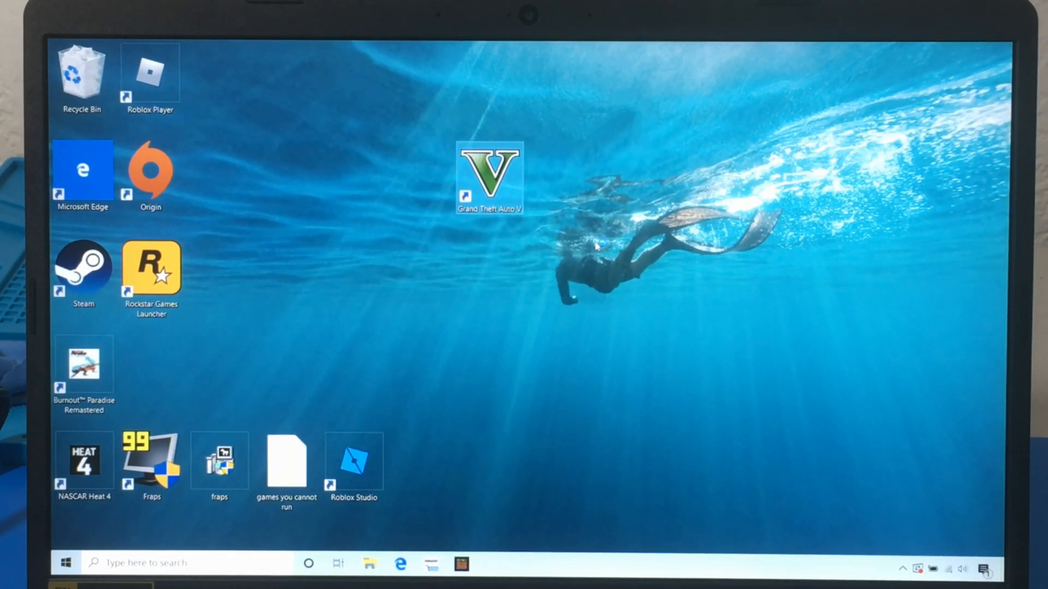
# Relaunch GTA V and choose Not Right Now on the Cloud Saves prompt.
pyautogui.doubleClick(489, 177)
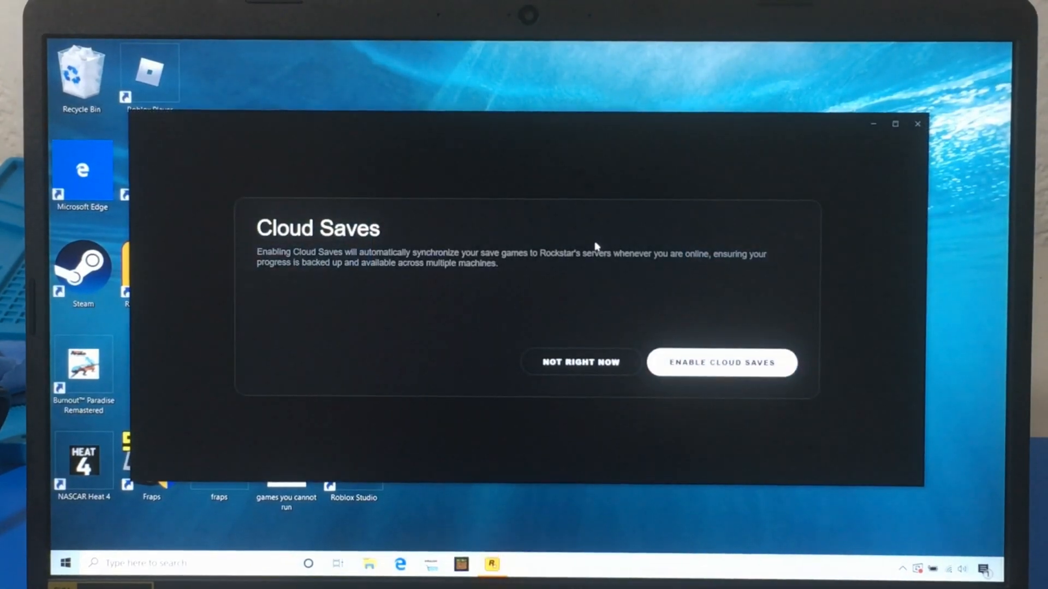
pyautogui.click(722, 362)
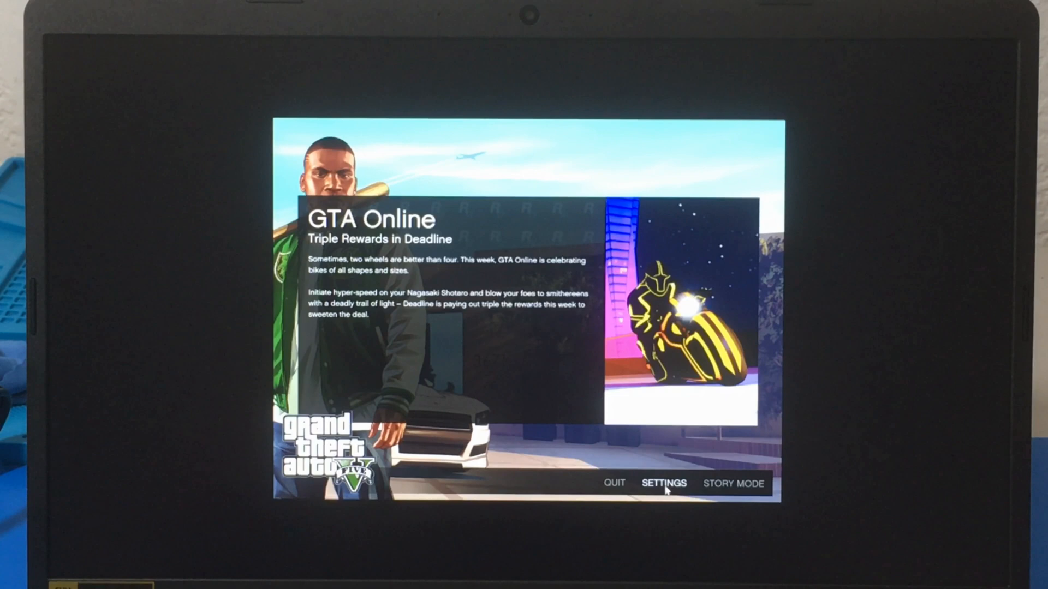
# In Graphics settings, raise the resolution to 1920 x 1080 and apply the change.
pyautogui.click(664, 483)
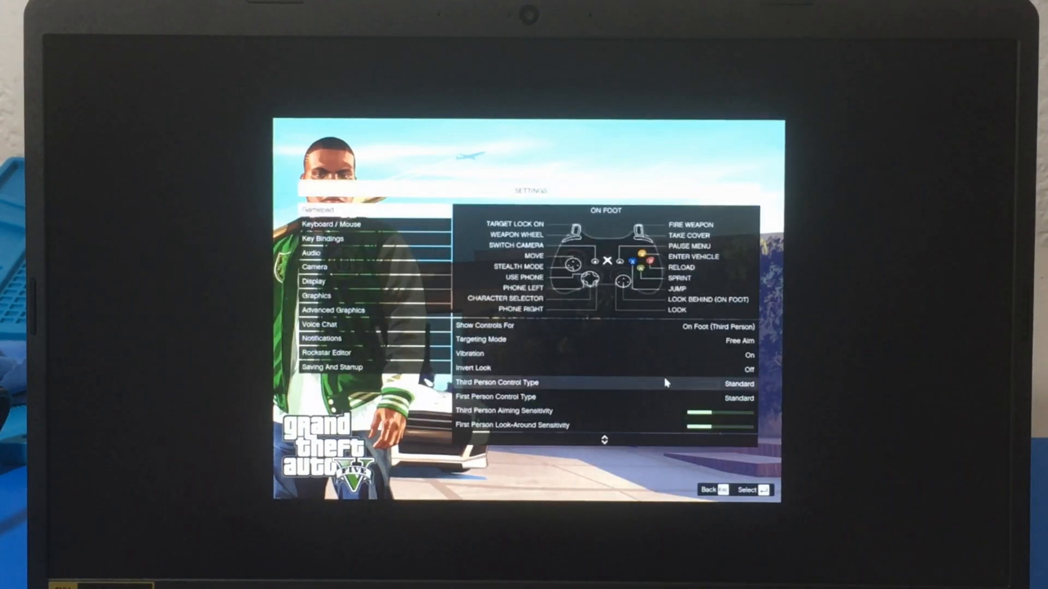
pyautogui.click(316, 296)
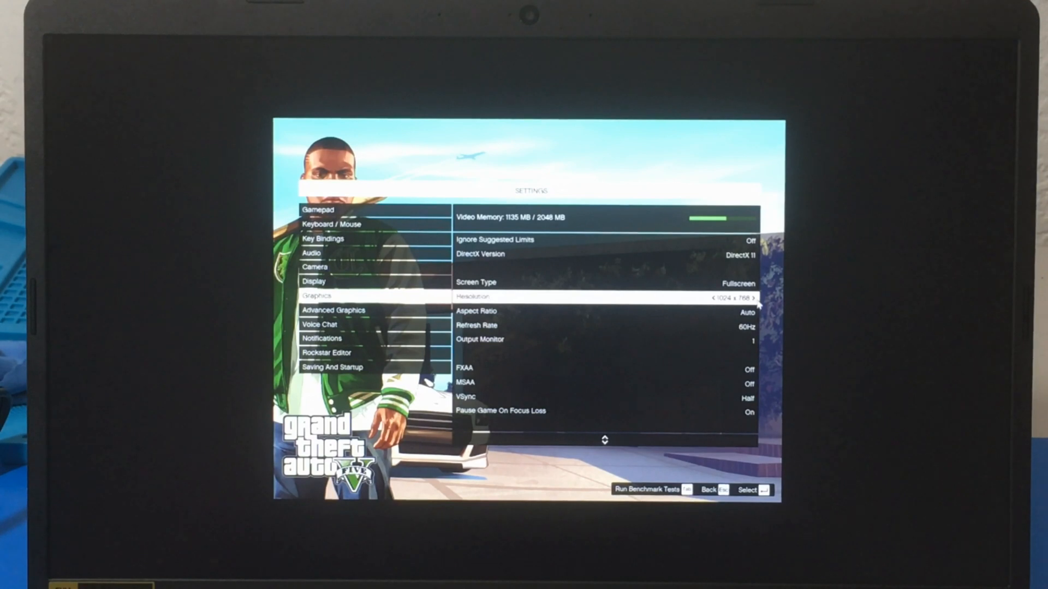
pyautogui.click(753, 297)
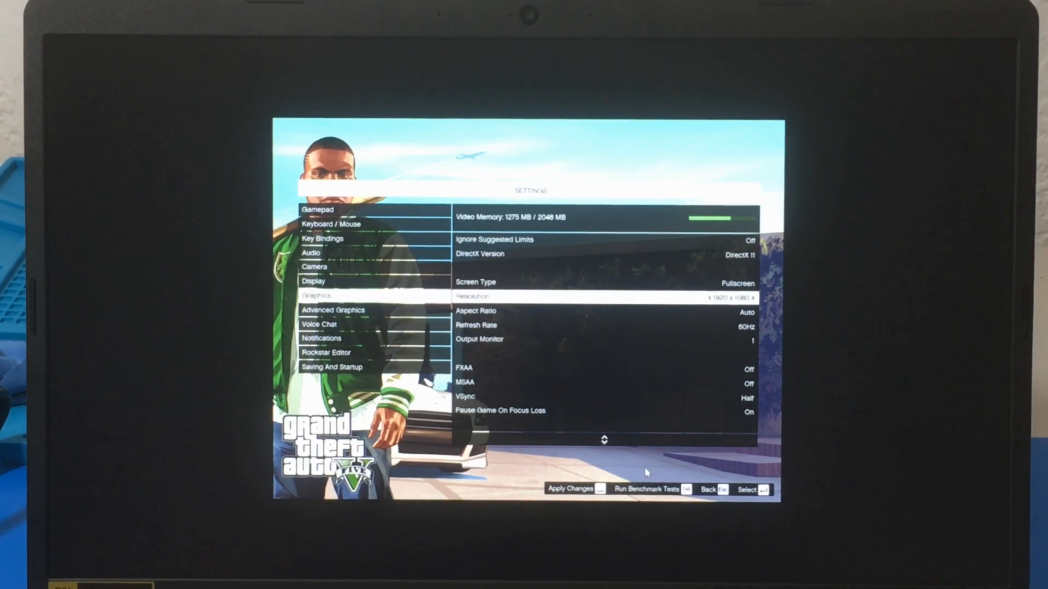
pyautogui.click(568, 489)
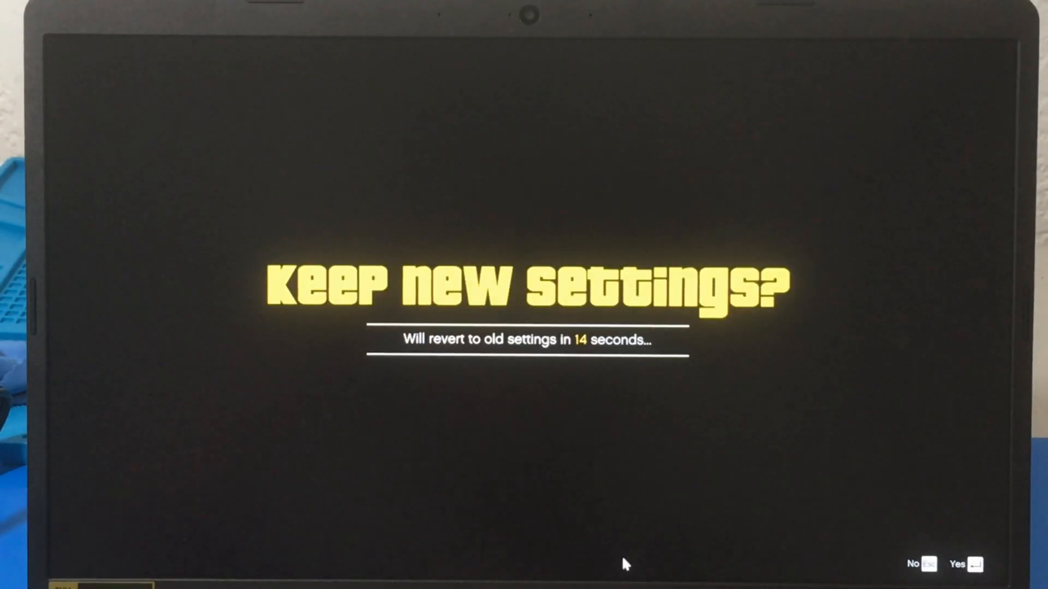